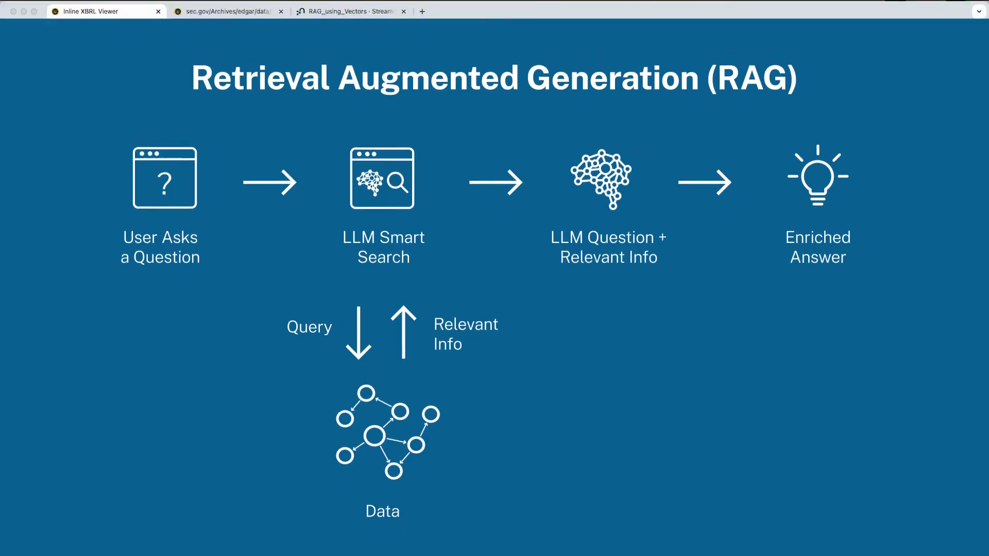
Bring up Apple's fiscal 2023 Form 10-K in the Inline XBRL Viewer and read down its cover page.
{"action": "left_click", "coordinate": [98, 11]}
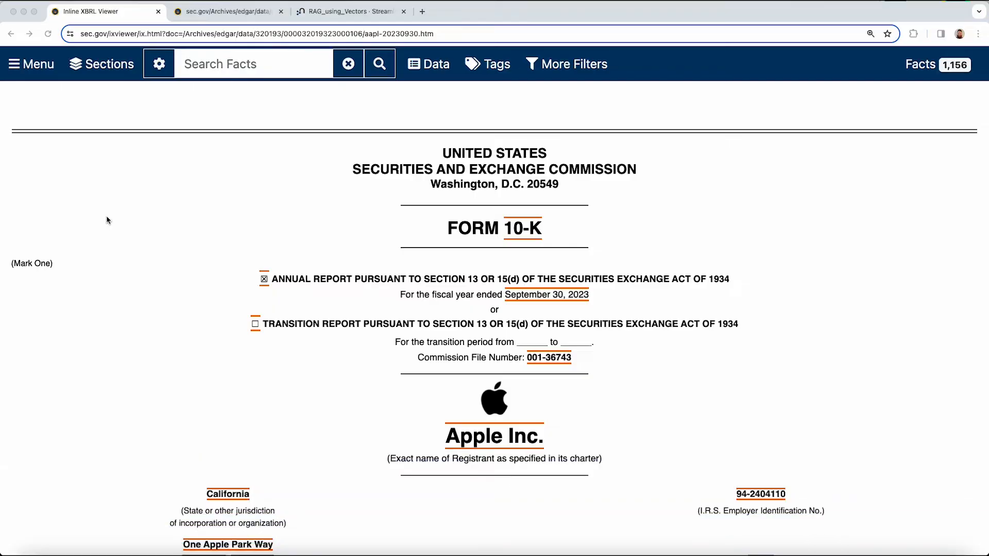
{"action": "scroll", "scroll_direction": "down", "scroll_amount": 3}
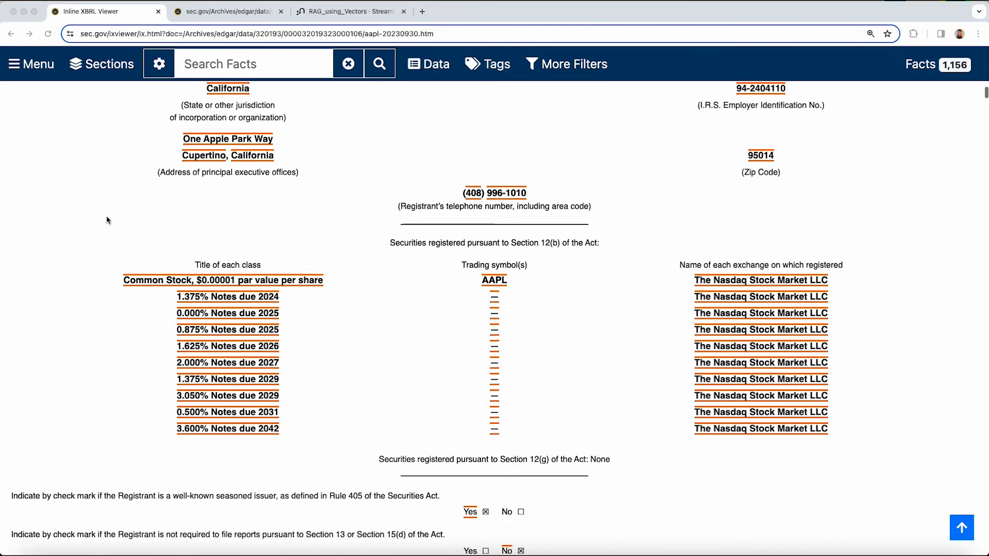
{"action": "scroll", "scroll_direction": "down", "scroll_amount": 3}
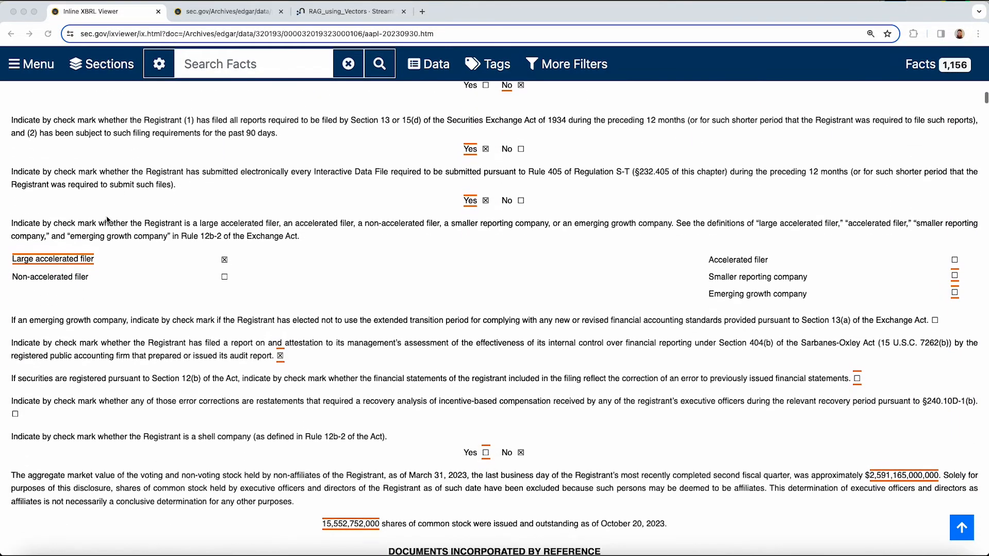
{"action": "scroll", "scroll_direction": "down", "scroll_amount": 3}
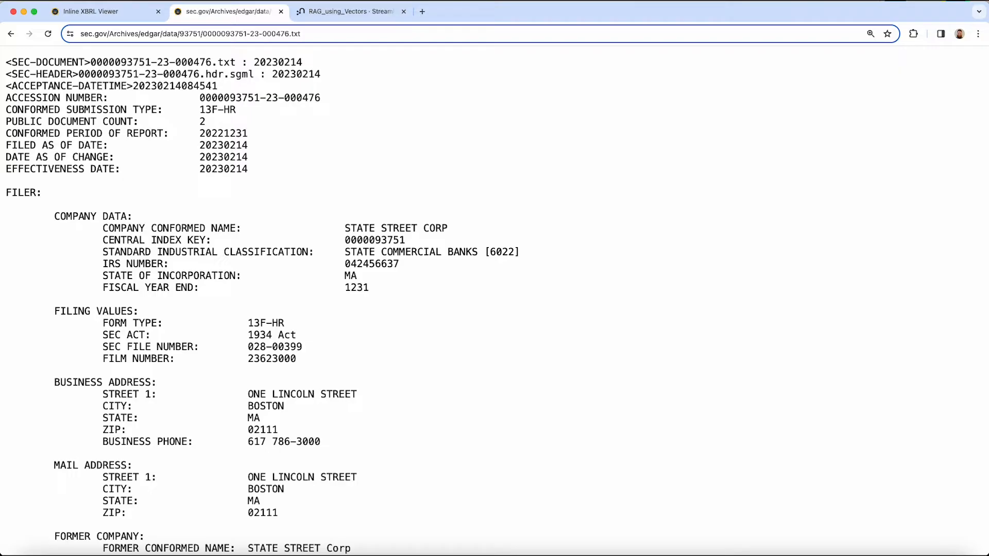
Read through State Street's 13F-HR XML cover page and summary showing 4,857 holdings entries.
{"action": "scroll", "scroll_direction": "down", "scroll_amount": 3}
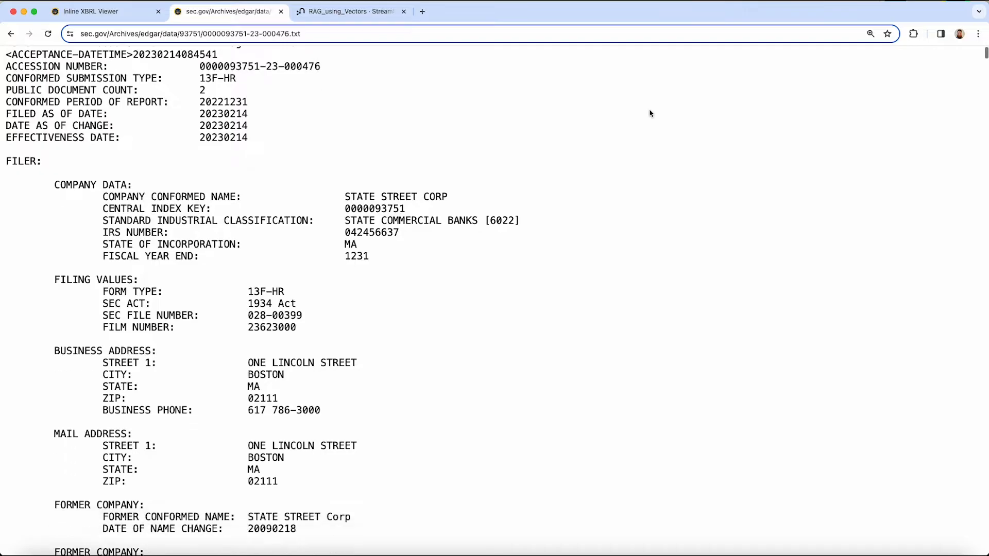
{"action": "scroll", "scroll_direction": "down", "scroll_amount": 3}
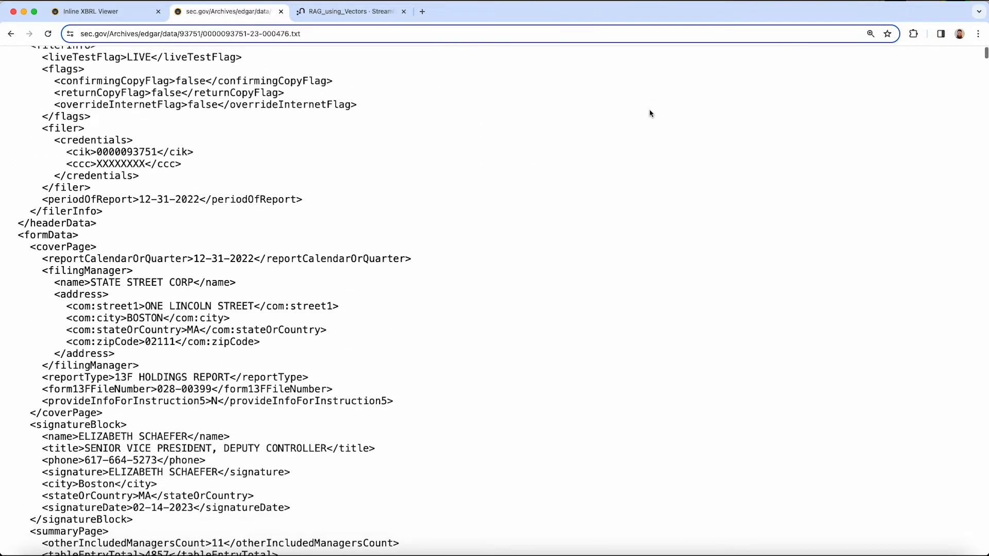
{"action": "scroll", "scroll_direction": "down", "scroll_amount": 3}
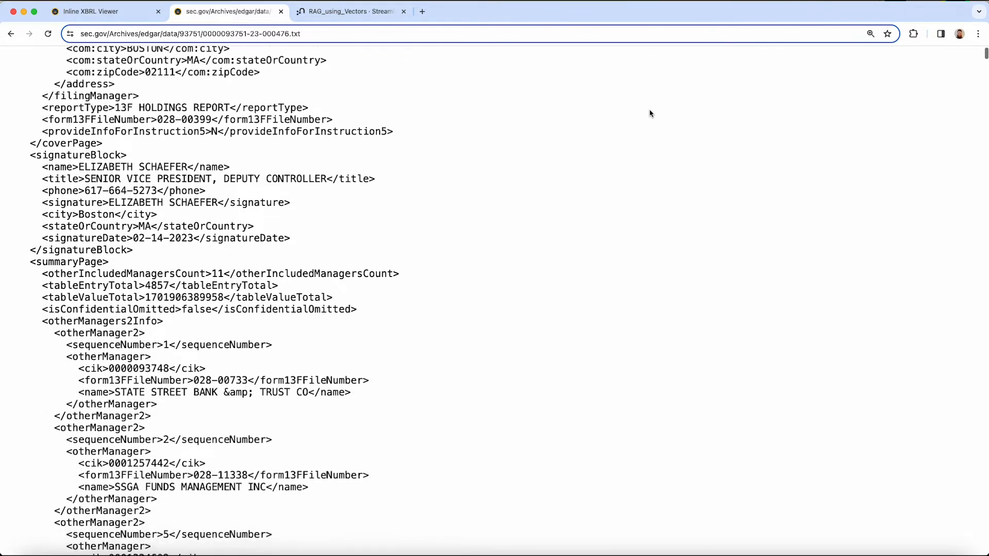
{"action": "scroll", "scroll_direction": "down", "scroll_amount": 3}
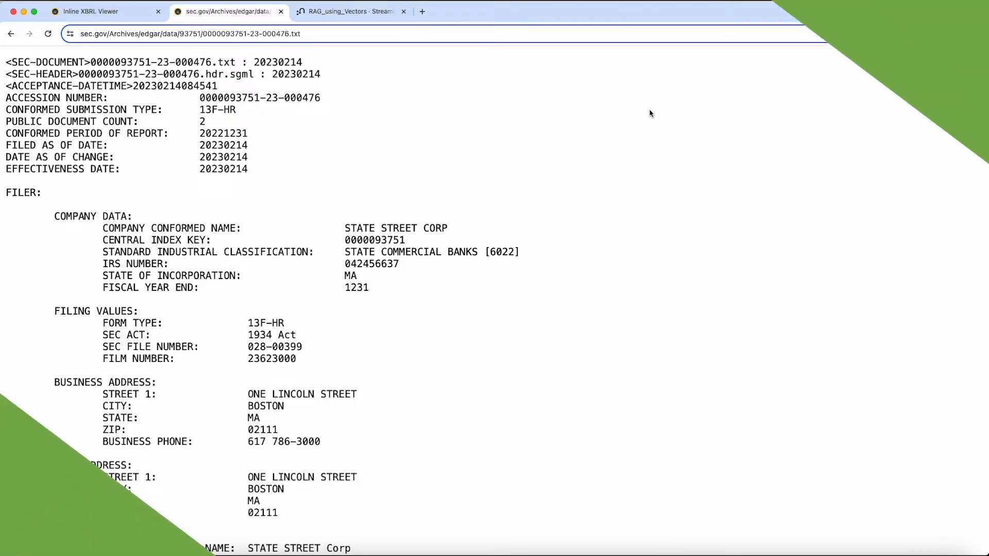
{"action": "left_click", "coordinate": [354, 11]}
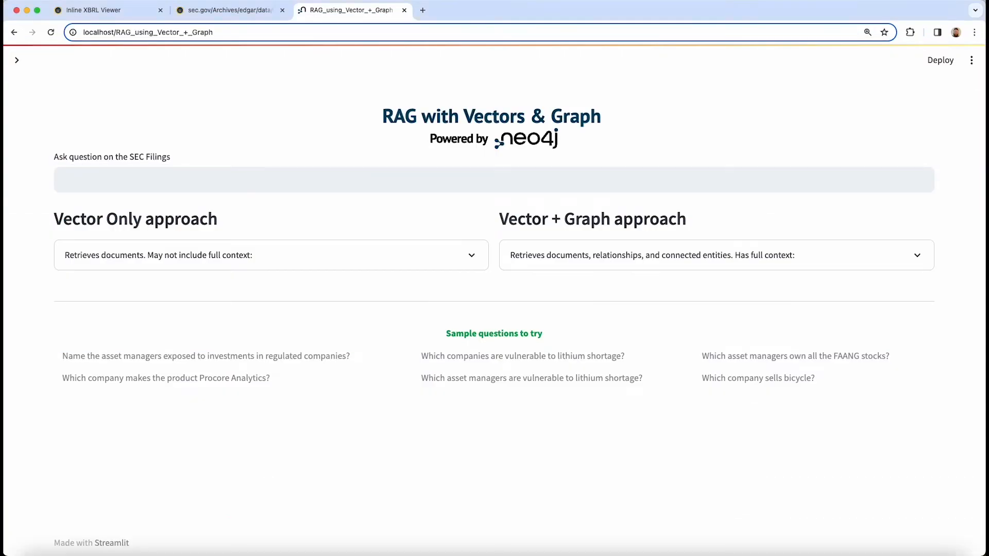
Ask 'Which asset managers are most vulnerable to lithium shortage?' and view both answers.
{"action": "type", "text": "Which asset managers are most vulnerable to lithium shortage?"}
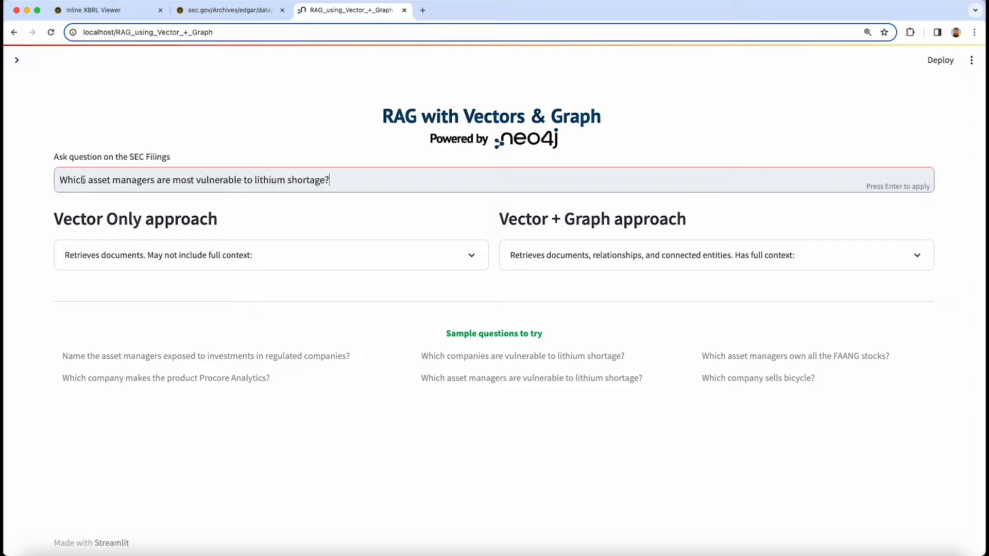
{"action": "key", "text": "Enter"}
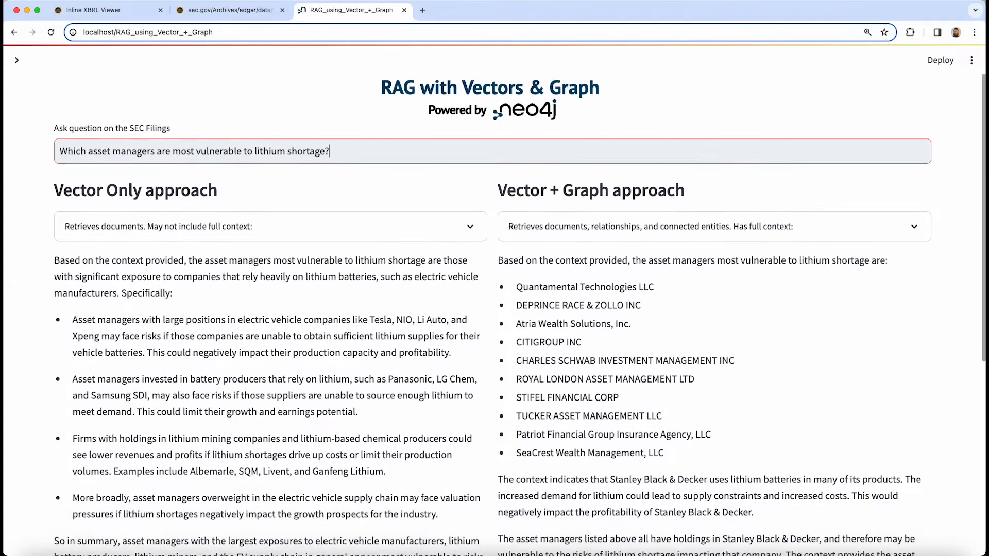
{"action": "scroll", "scroll_direction": "down", "scroll_amount": 3}
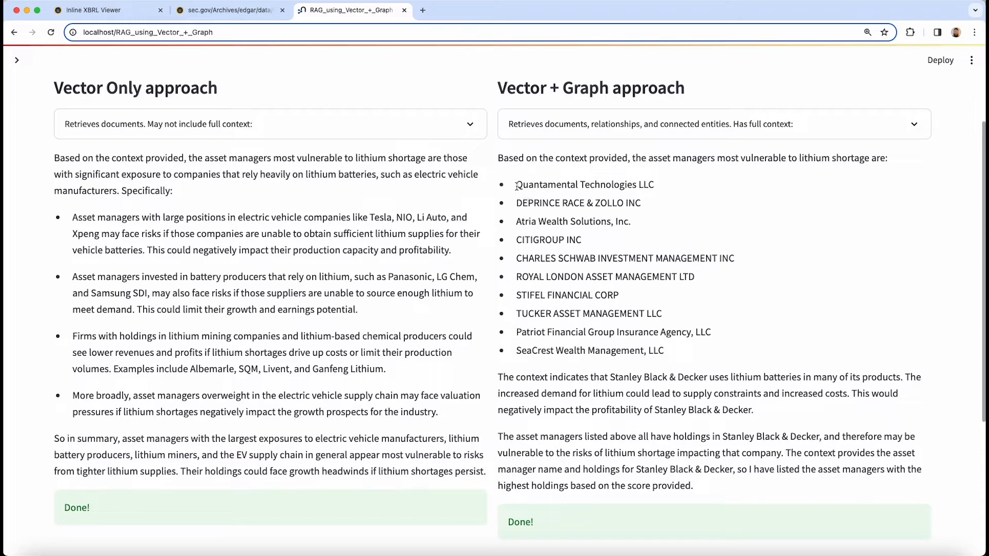
{"action": "left_click_drag", "start_coordinate": [516, 185], "coordinate": [674, 350]}
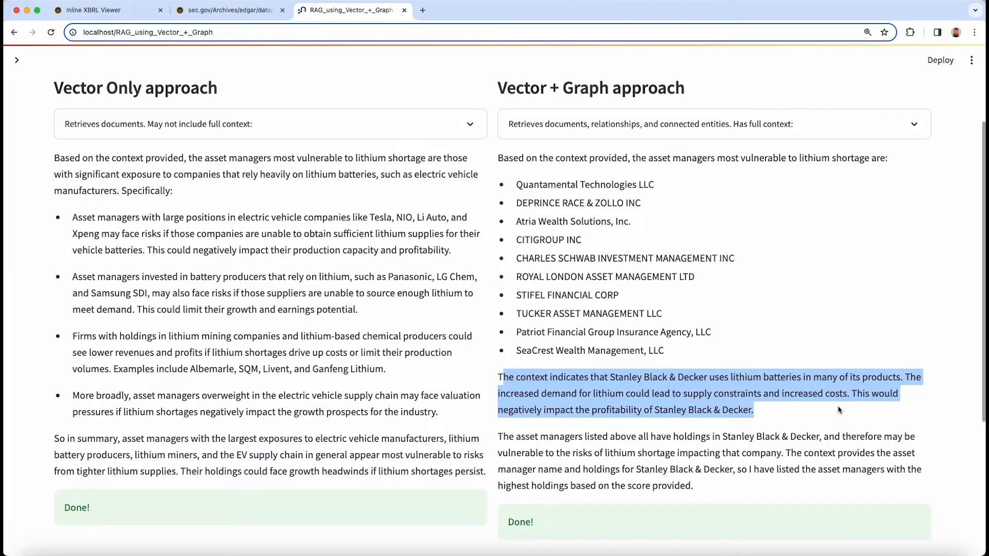
{"action": "left_click", "coordinate": [502, 437]}
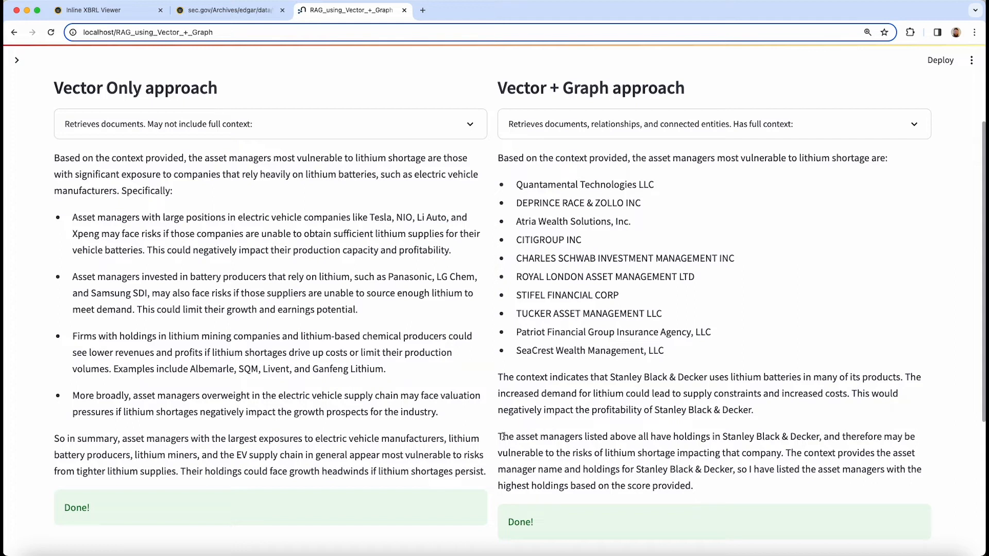
{"action": "left_click_drag", "start_coordinate": [498, 437], "coordinate": [571, 453]}
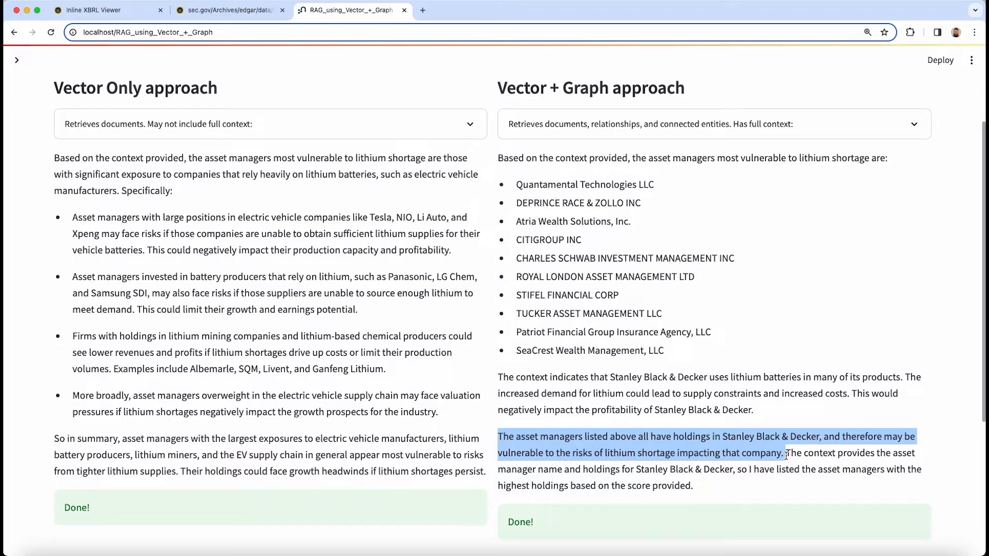
{"action": "left_click", "coordinate": [786, 453]}
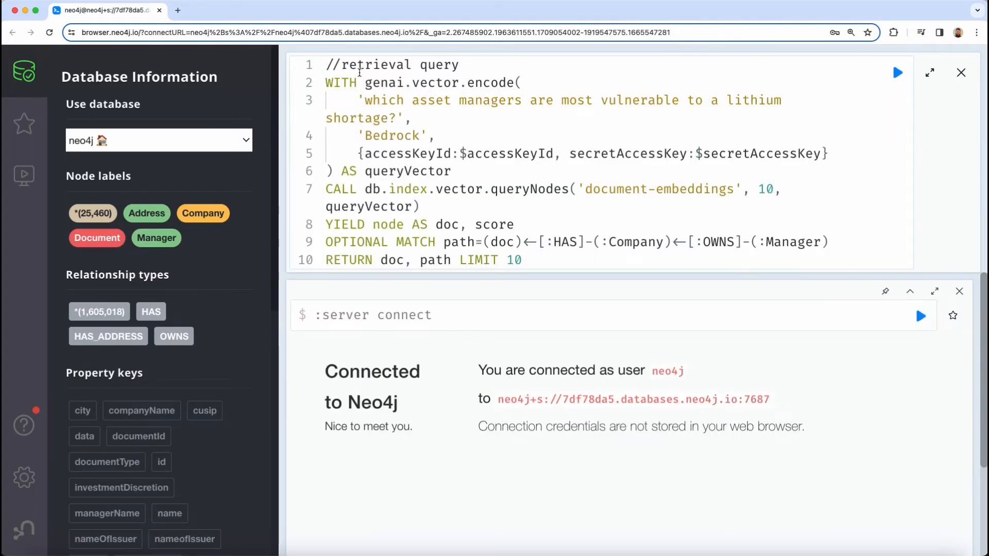
Widen the editor and highlight the genai.vector.encode embedding call in the retrieval query.
{"action": "left_click", "coordinate": [22, 72]}
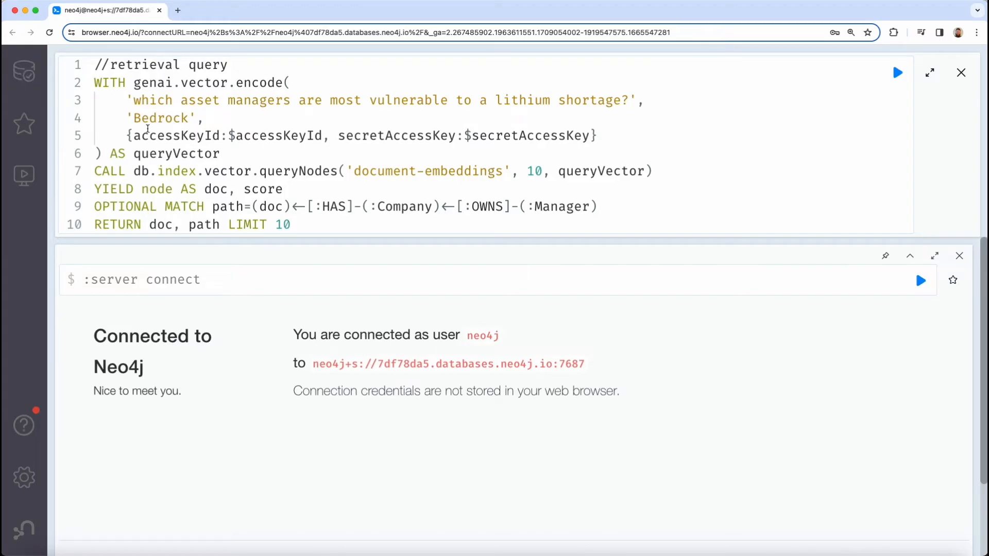
{"action": "left_click_drag", "start_coordinate": [368, 100], "coordinate": [637, 100]}
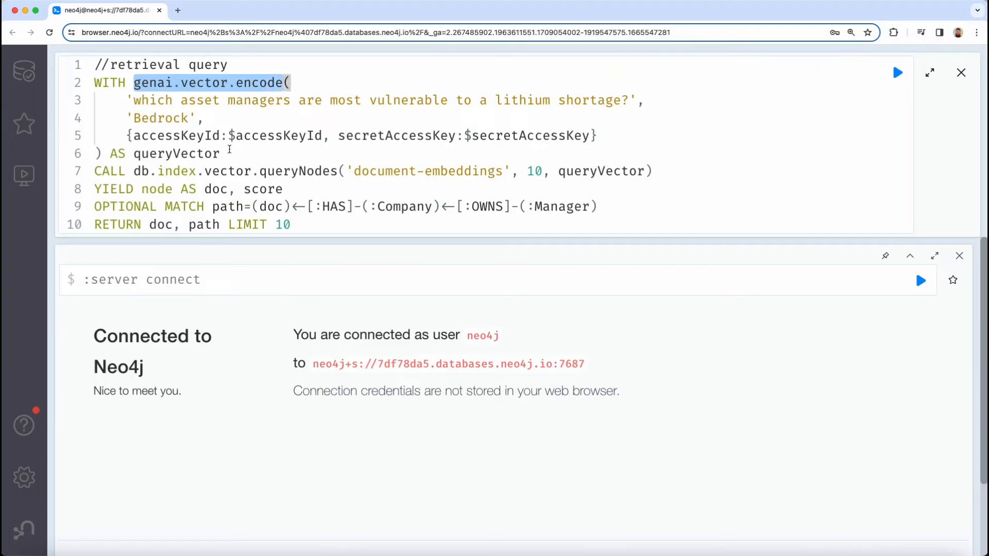
{"action": "double_click", "coordinate": [176, 154]}
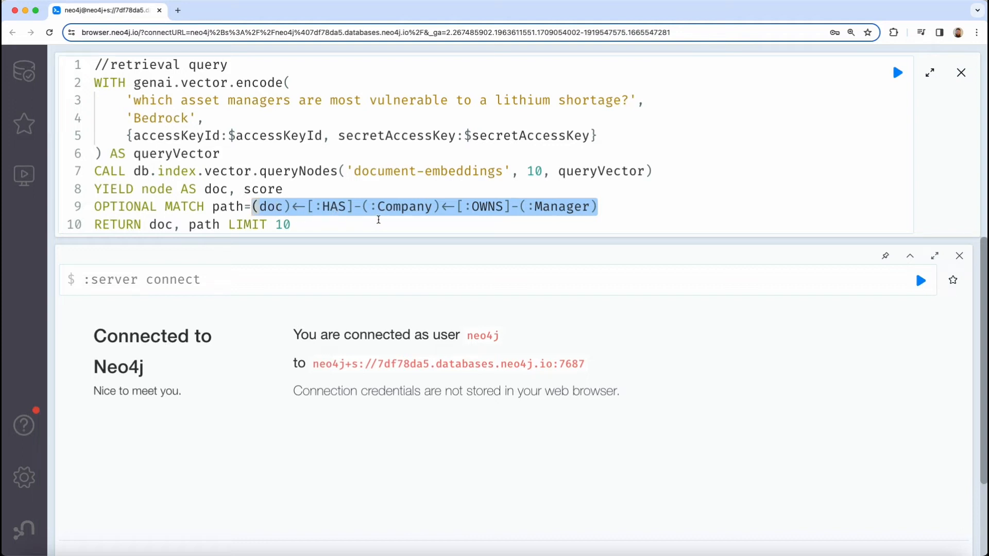
{"action": "mouse_move", "coordinate": [557, 215]}
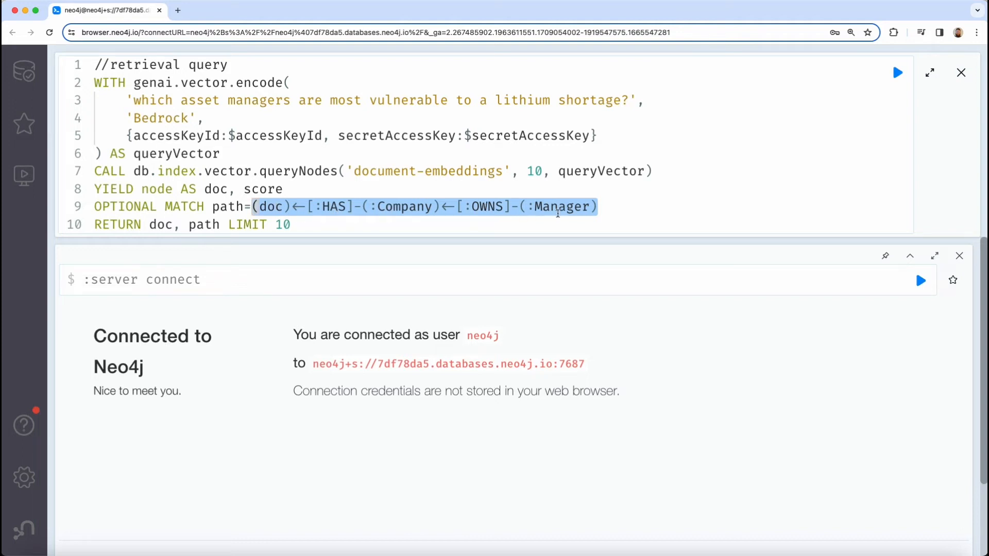
{"action": "mouse_move", "coordinate": [258, 232]}
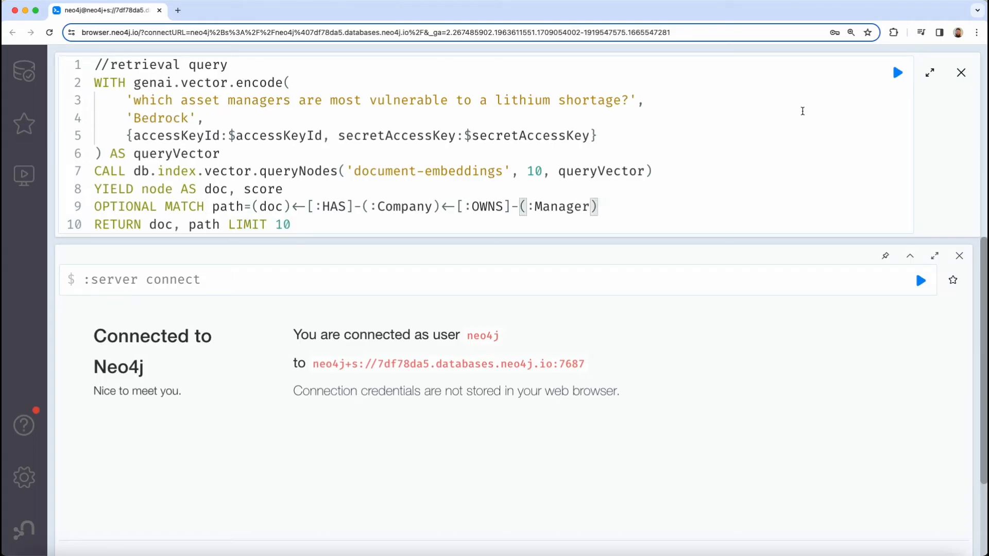
Run the retrieval query and inspect the retrieved Document node's properties and full text.
{"action": "left_click", "coordinate": [897, 72]}
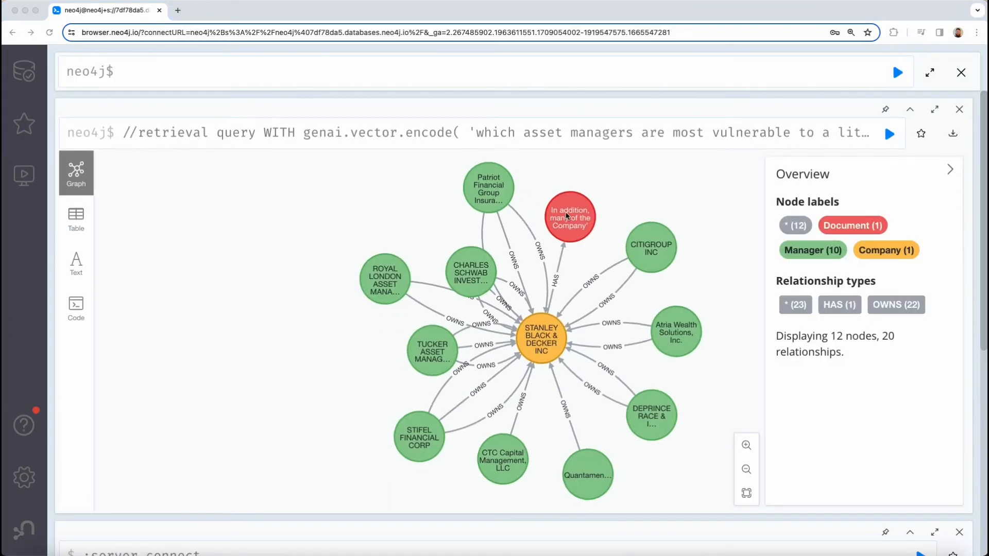
{"action": "left_click", "coordinate": [569, 217]}
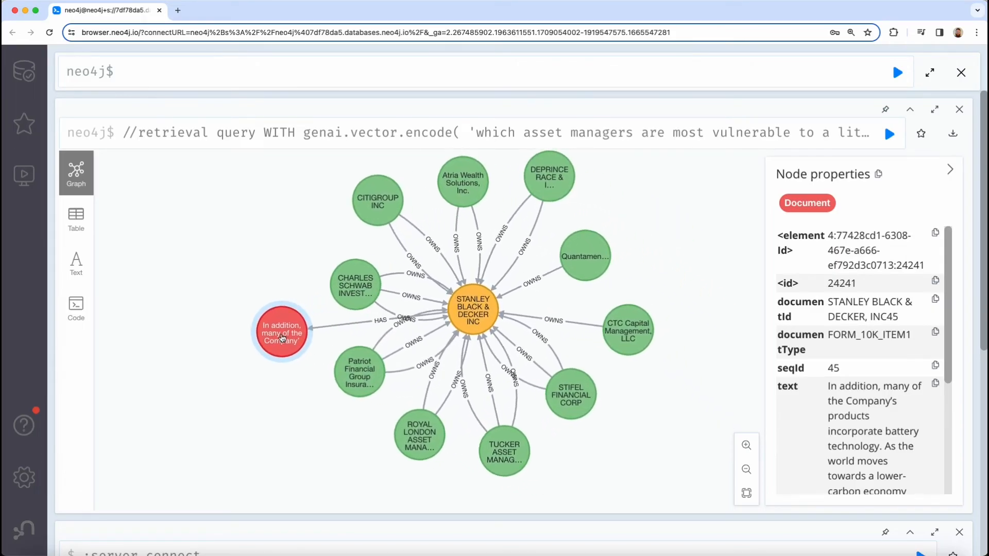
{"action": "left_click", "coordinate": [283, 334]}
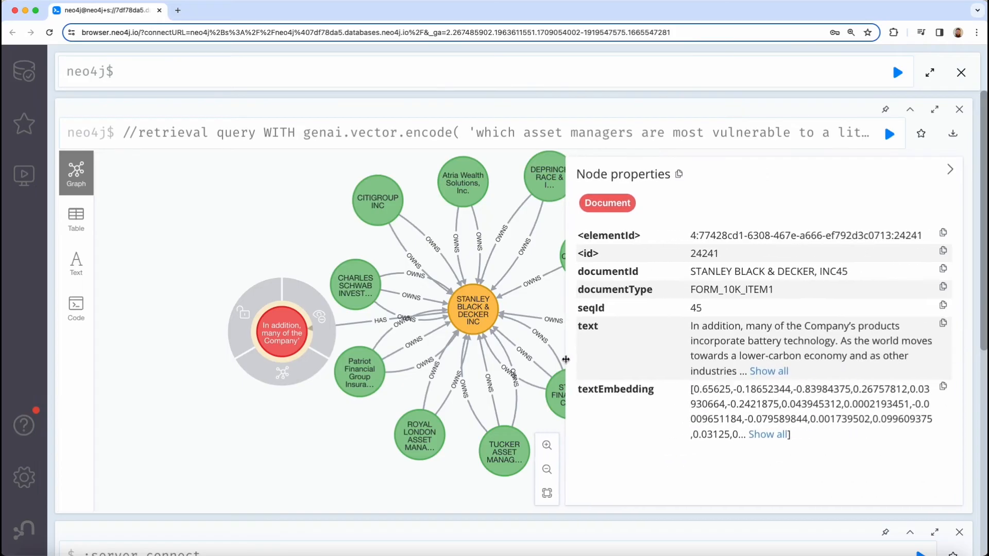
{"action": "left_click", "coordinate": [768, 371]}
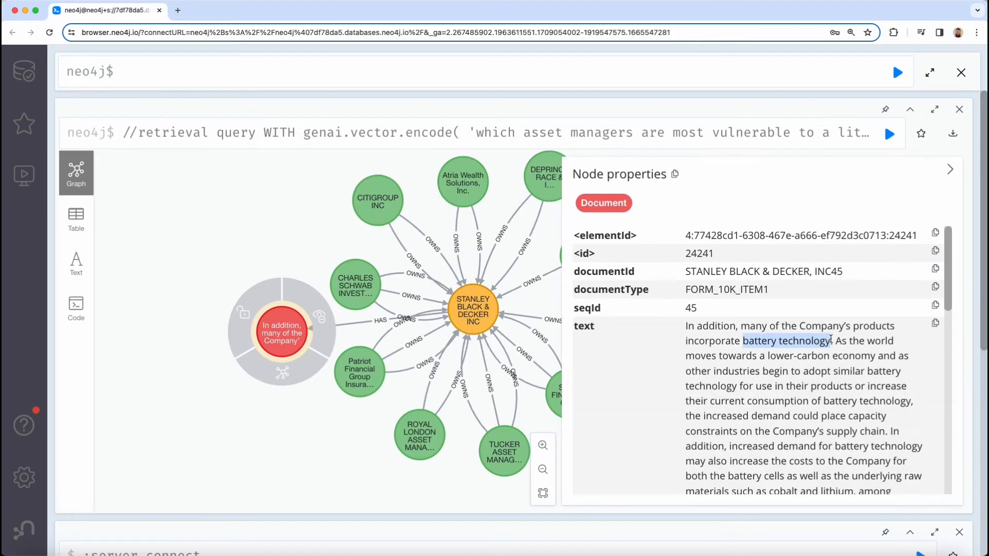
{"action": "scroll", "scroll_direction": "down", "scroll_amount": 3}
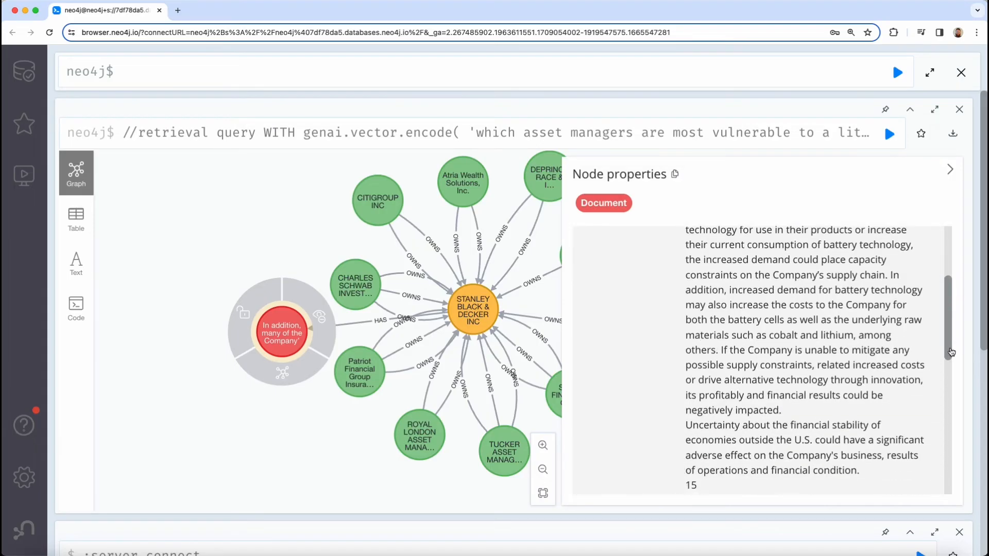
{"action": "left_click_drag", "start_coordinate": [723, 350], "coordinate": [780, 410]}
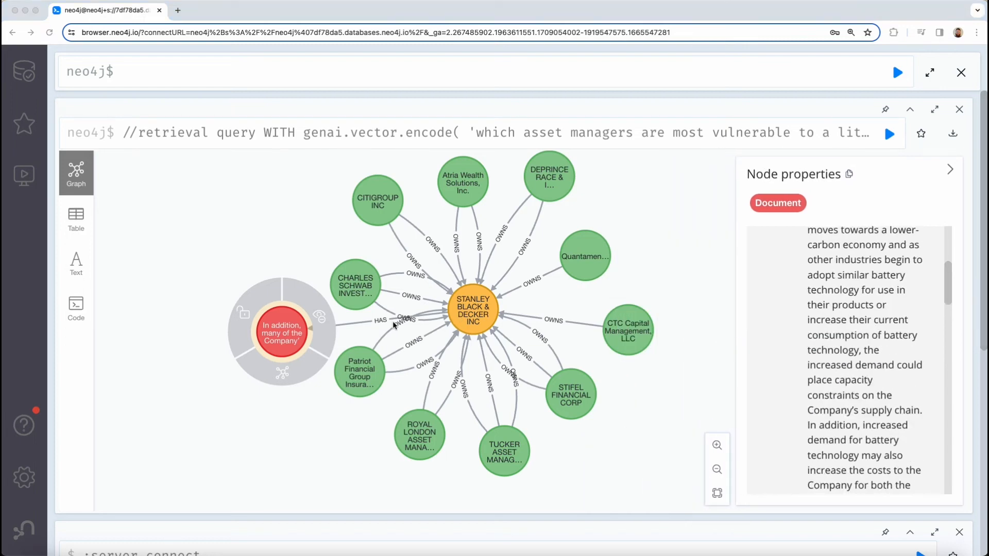
Inspect Stanley Black & Decker, the Charles Schwab manager and an OWNS relationship's shares and value.
{"action": "left_click", "coordinate": [472, 311]}
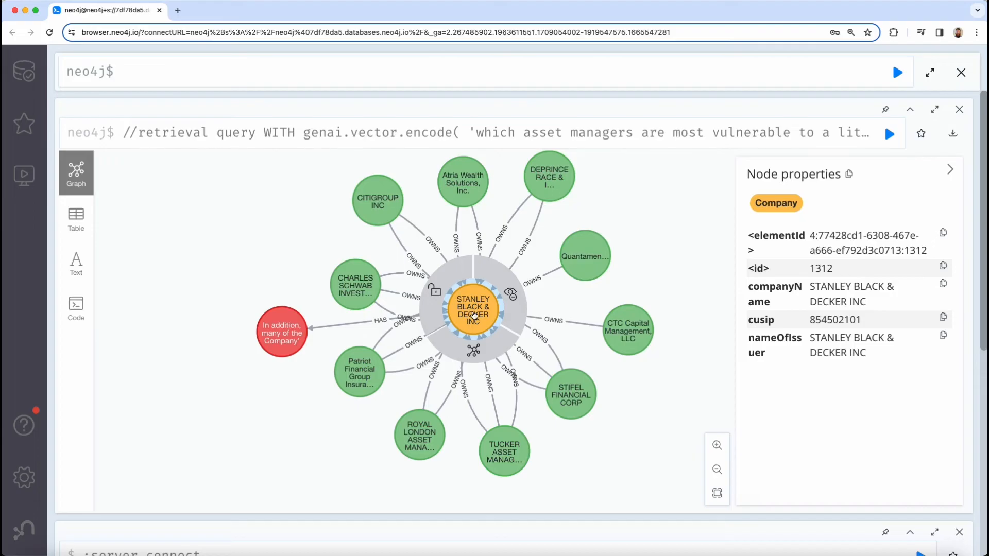
{"action": "mouse_move", "coordinate": [451, 311]}
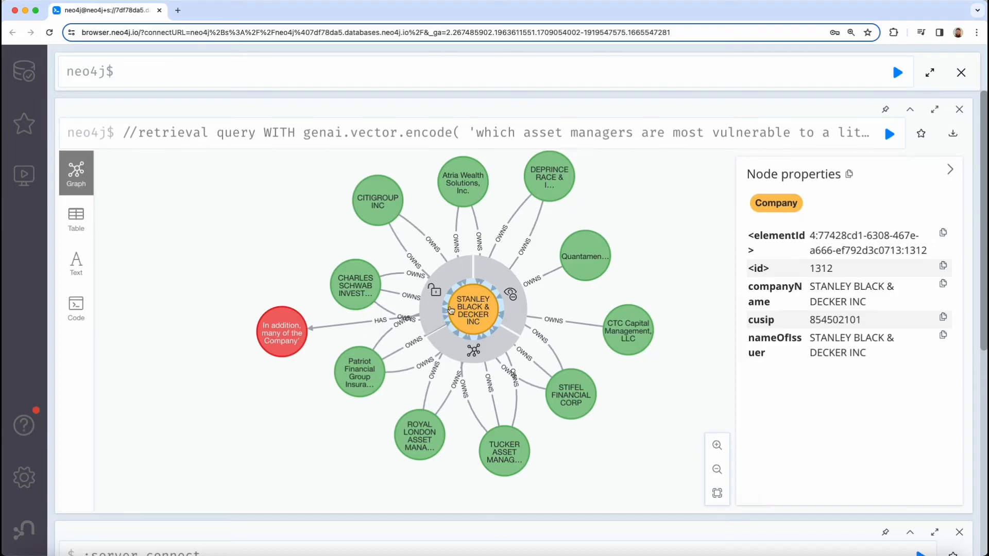
{"action": "left_click", "coordinate": [356, 285]}
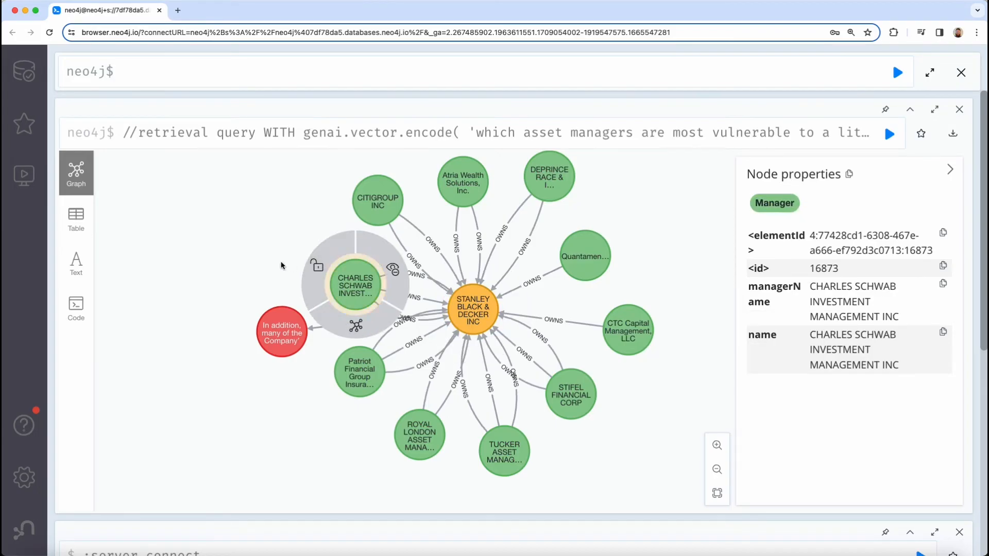
{"action": "left_click", "coordinate": [410, 297]}
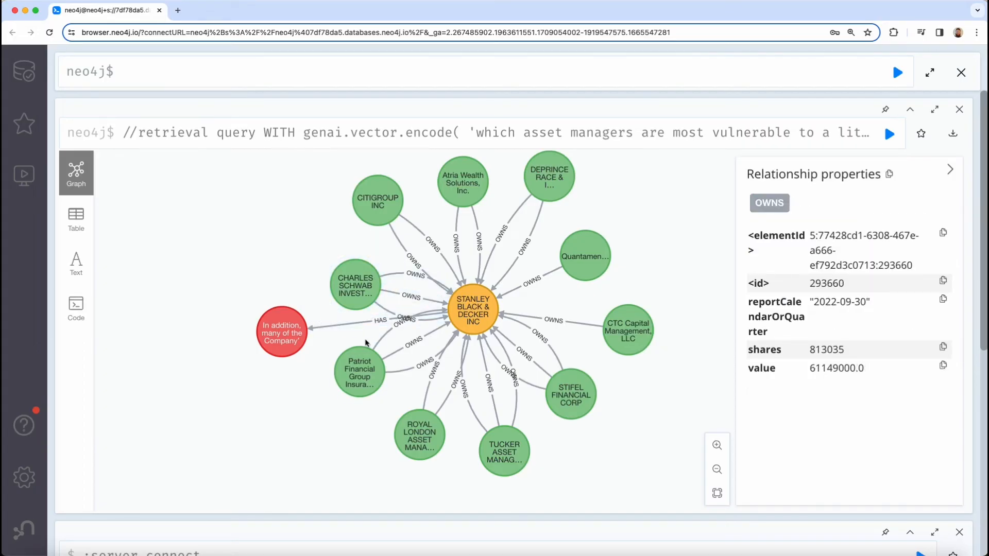
{"action": "left_click", "coordinate": [410, 347]}
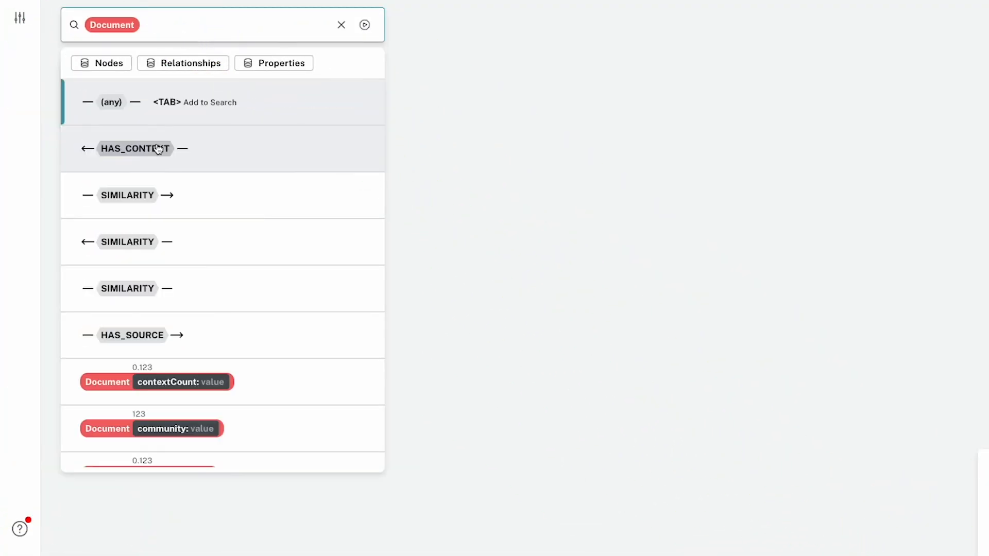
Search SIMILARITY-linked Documents, run Louvain and colour them by community with rule-based styling.
{"action": "left_click", "coordinate": [128, 196]}
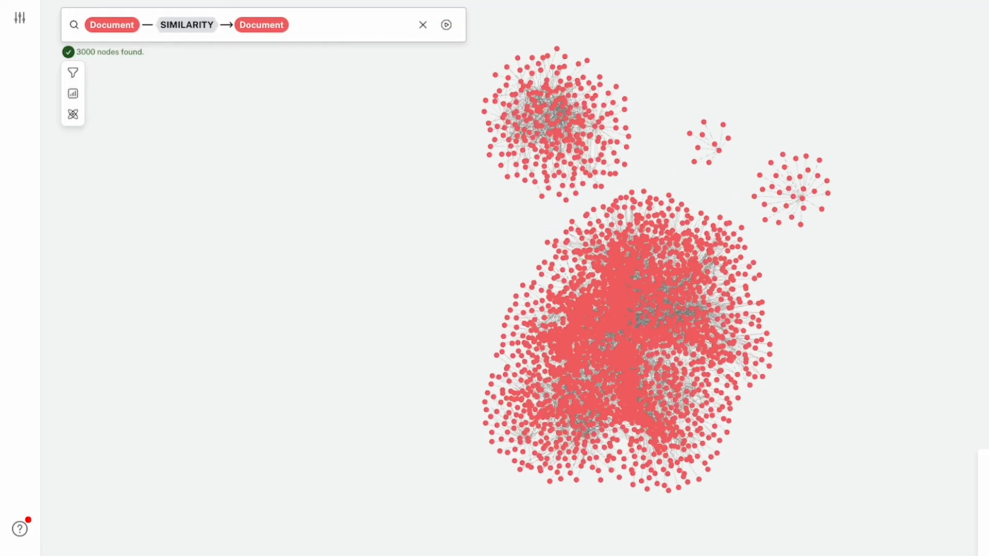
{"action": "left_click", "coordinate": [72, 114]}
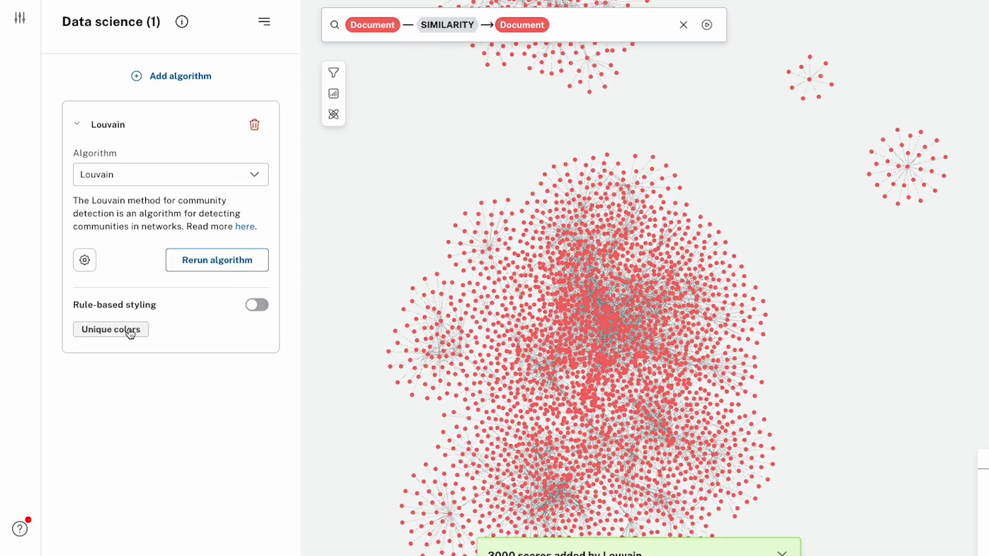
{"action": "left_click", "coordinate": [256, 305]}
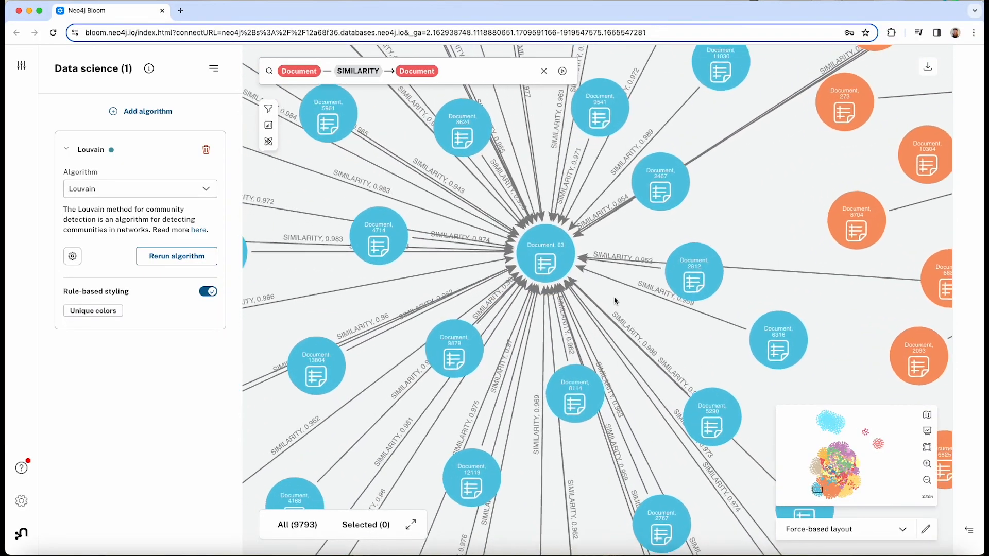
{"action": "left_click", "coordinate": [779, 340]}
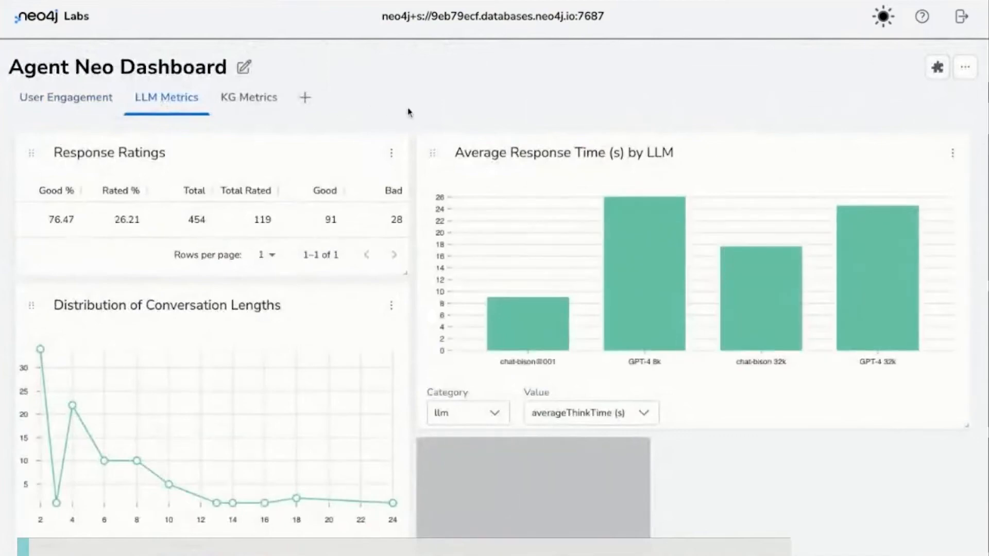
{"action": "mouse_move", "coordinate": [412, 112]}
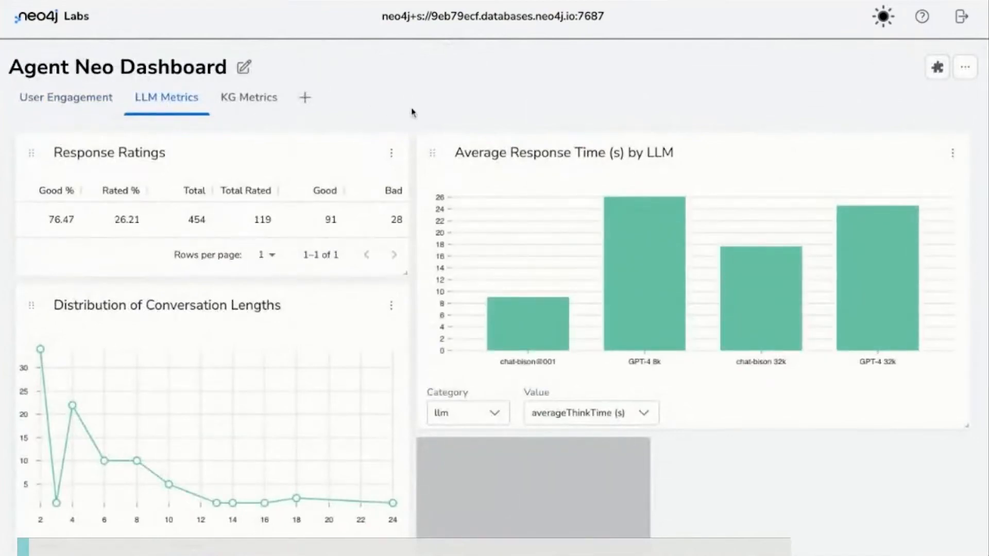